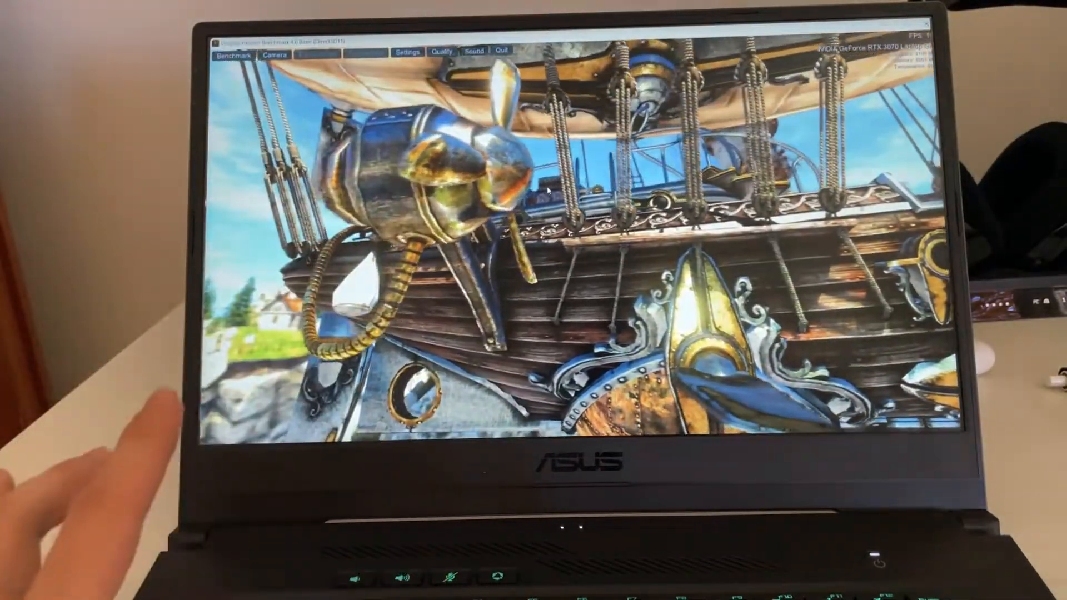
Open the Windows Start menu over the running Heaven benchmark scene.
click(515, 425)
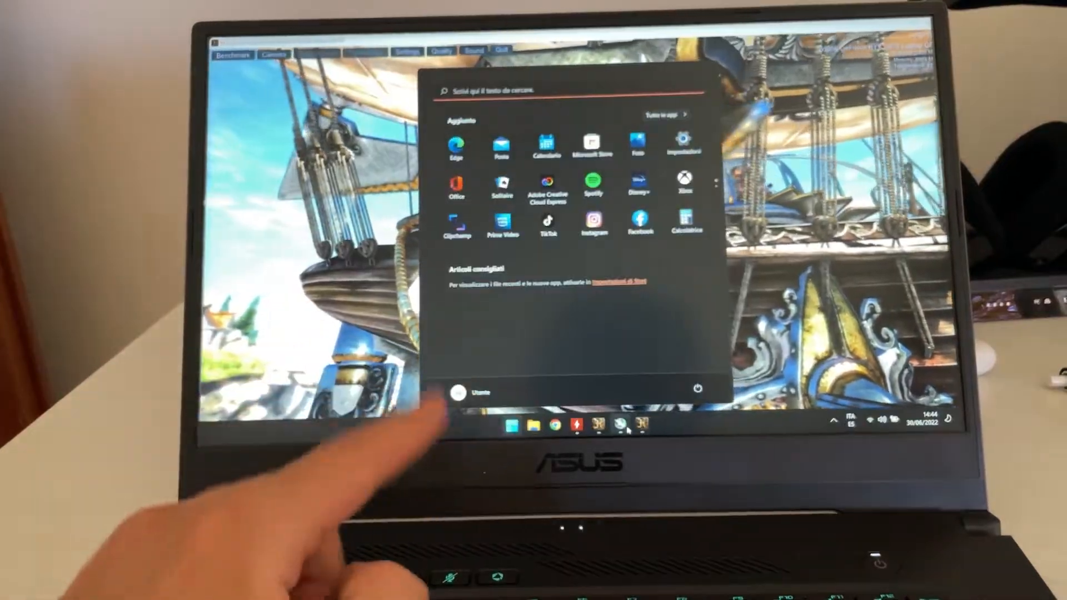